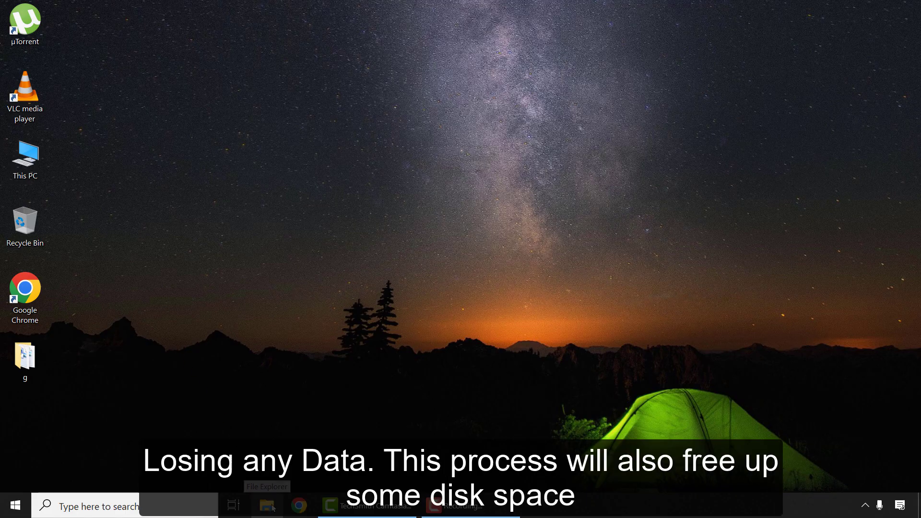
Step: View the drives in This PC, then bring up Run with PREFETCH as the location to open
{"action": "left_click", "coordinate": [25, 156]}
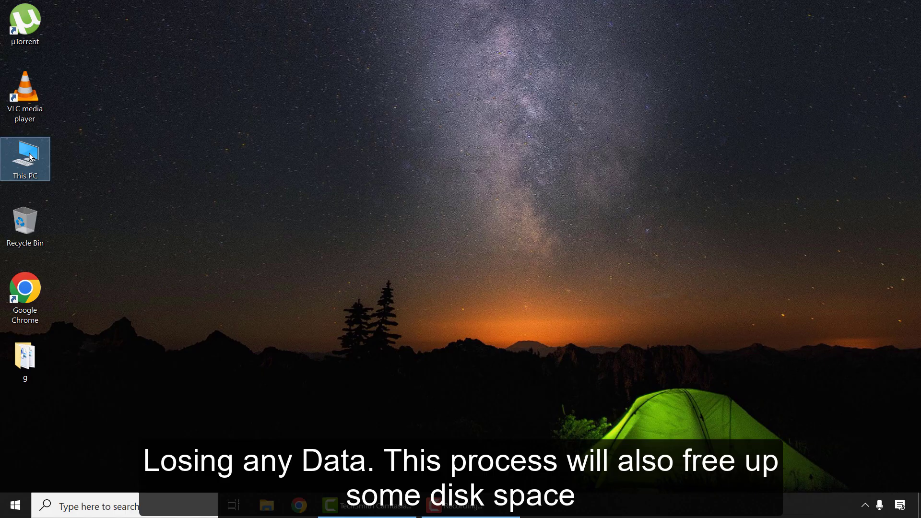
{"action": "double_click", "coordinate": [25, 158]}
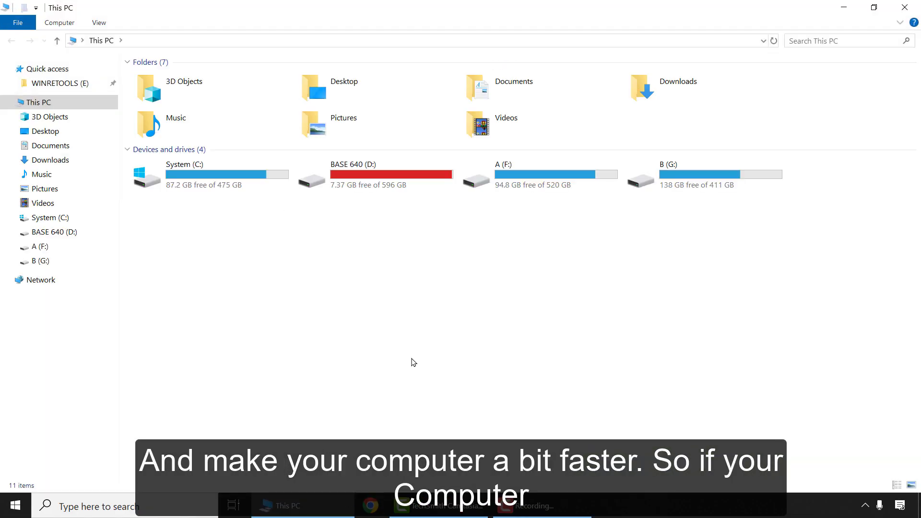
{"action": "mouse_move", "coordinate": [390, 395]}
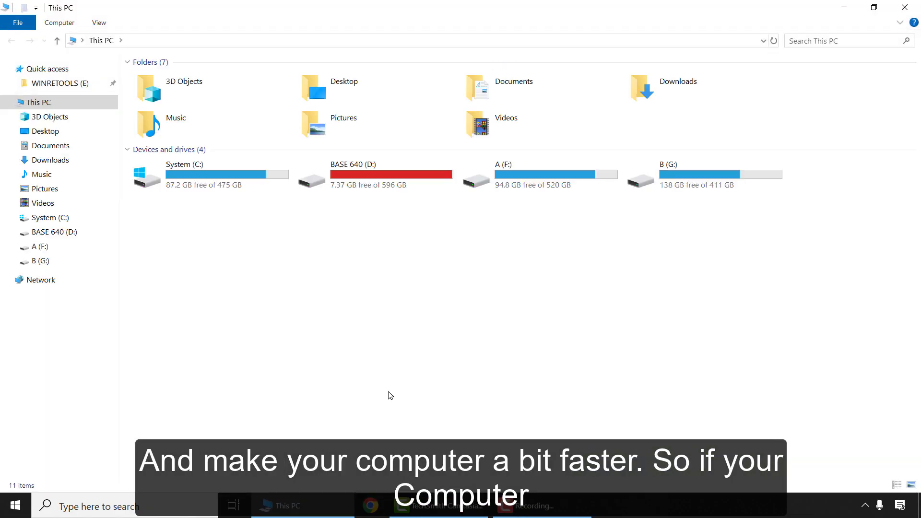
{"action": "mouse_move", "coordinate": [616, 319]}
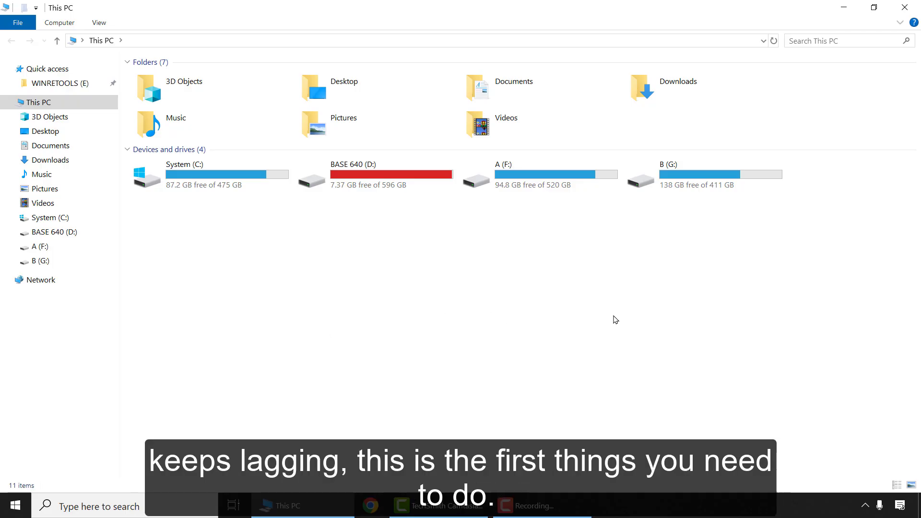
{"action": "mouse_move", "coordinate": [839, 228]}
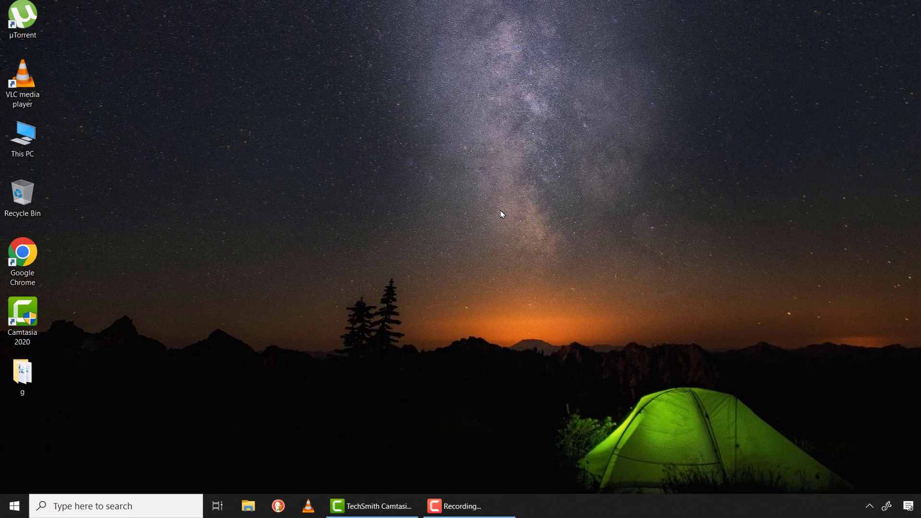
{"action": "right_click", "coordinate": [14, 506]}
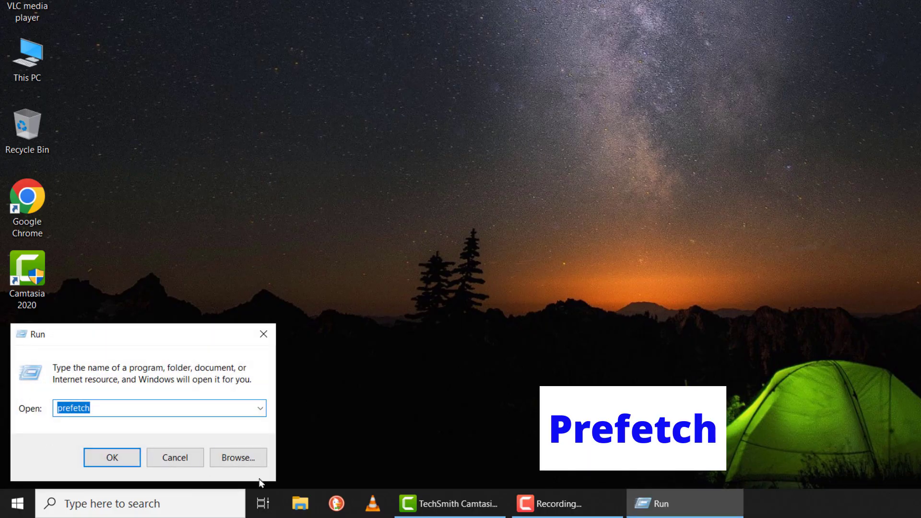
{"action": "type", "text": "PREFETCH"}
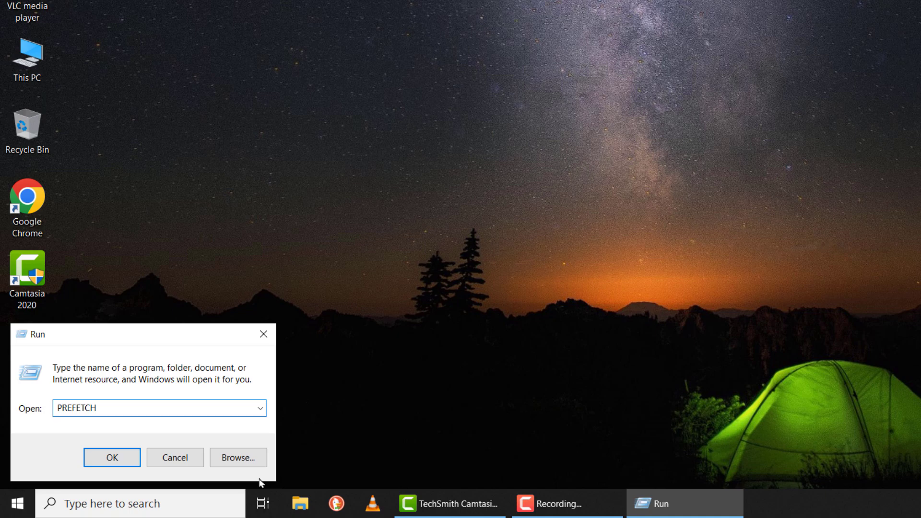
Step: Permanently delete all 232 Prefetch files, skipping the SysMain-locked one, and close the folder
{"action": "left_click", "coordinate": [112, 457]}
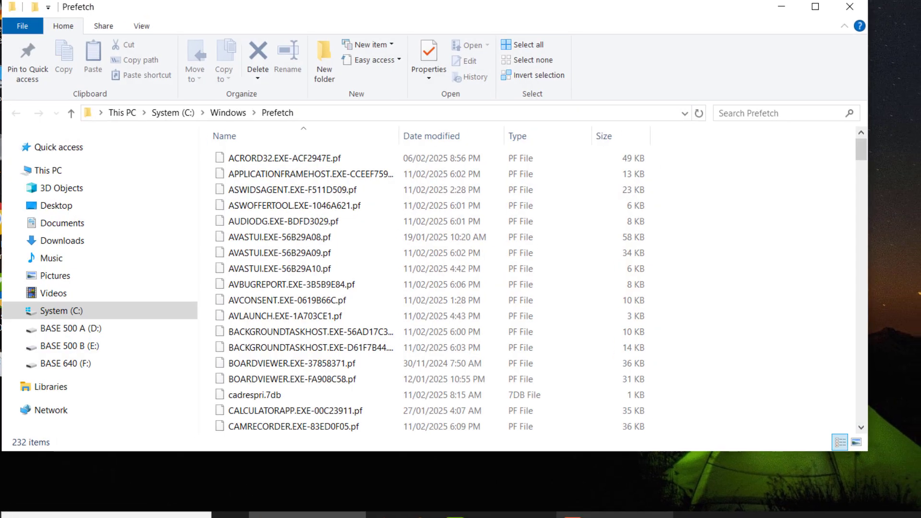
{"action": "left_click", "coordinate": [273, 271]}
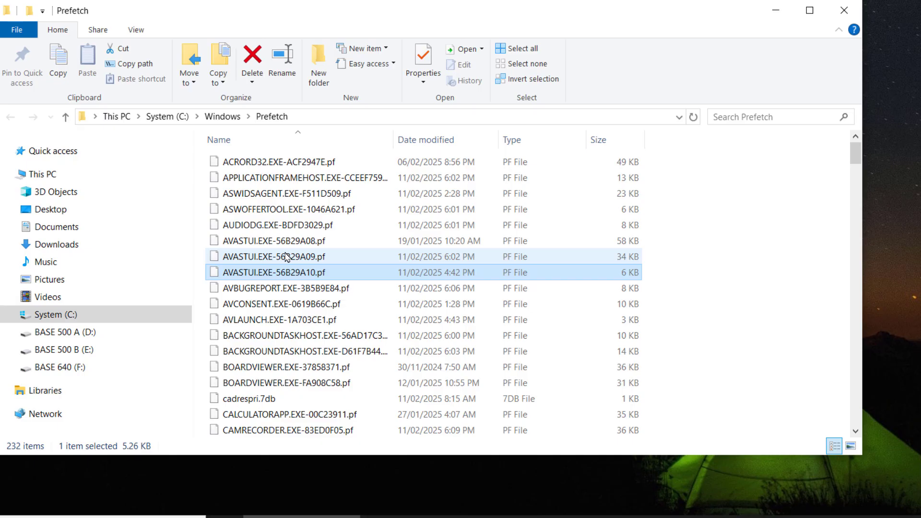
{"action": "left_click", "coordinate": [286, 272]}
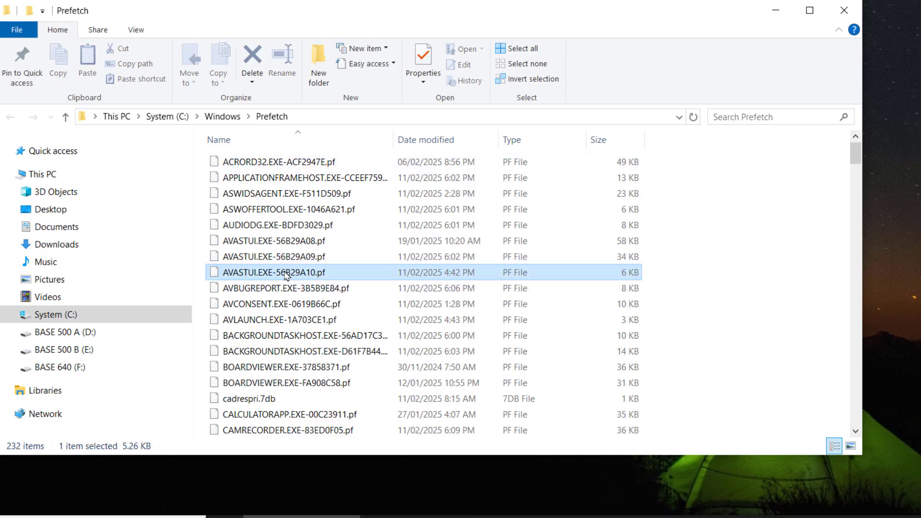
{"action": "key", "text": "ctrl+a"}
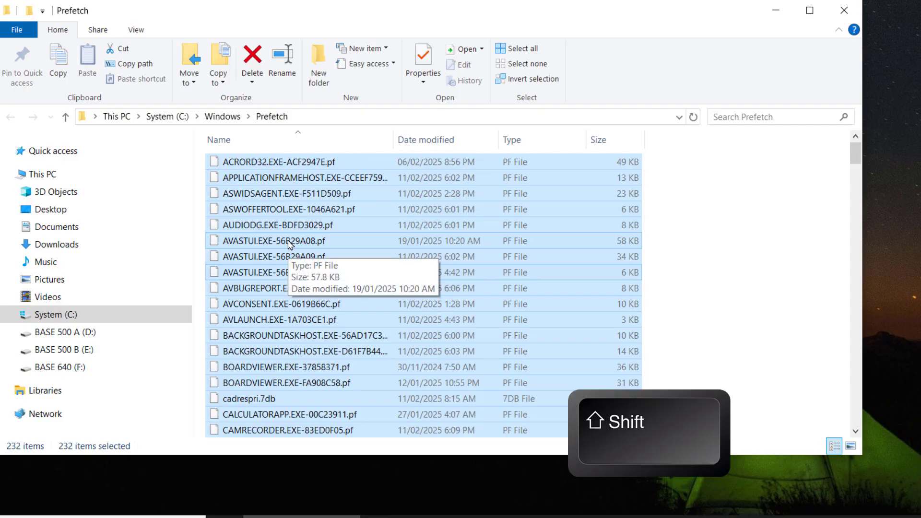
{"action": "key", "text": "shift+delete"}
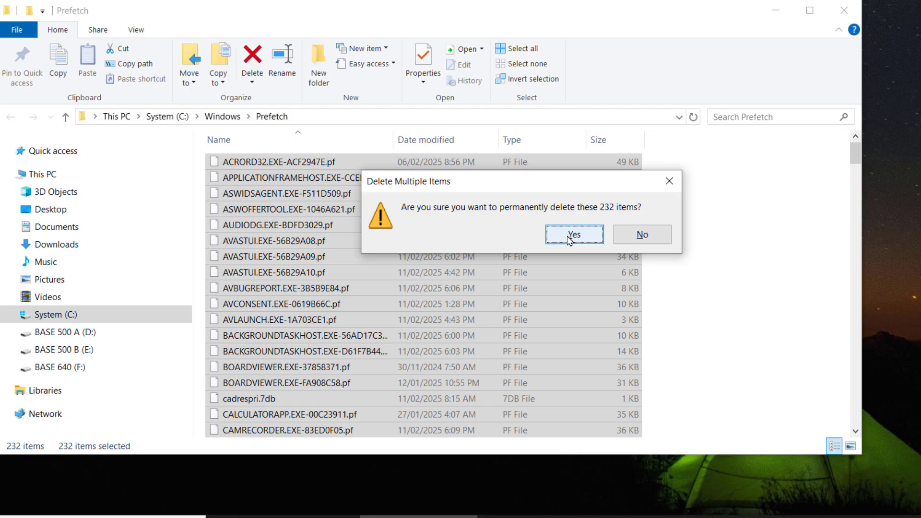
{"action": "left_click", "coordinate": [574, 235]}
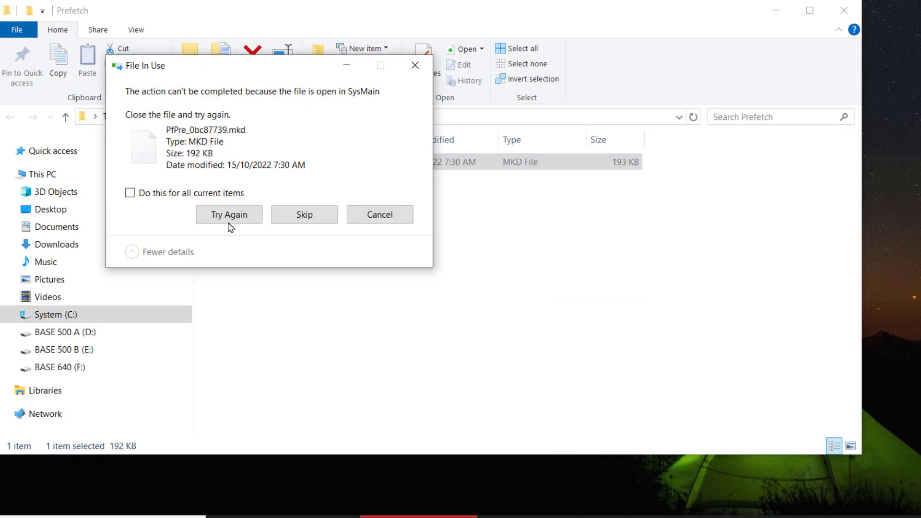
{"action": "left_click", "coordinate": [229, 214]}
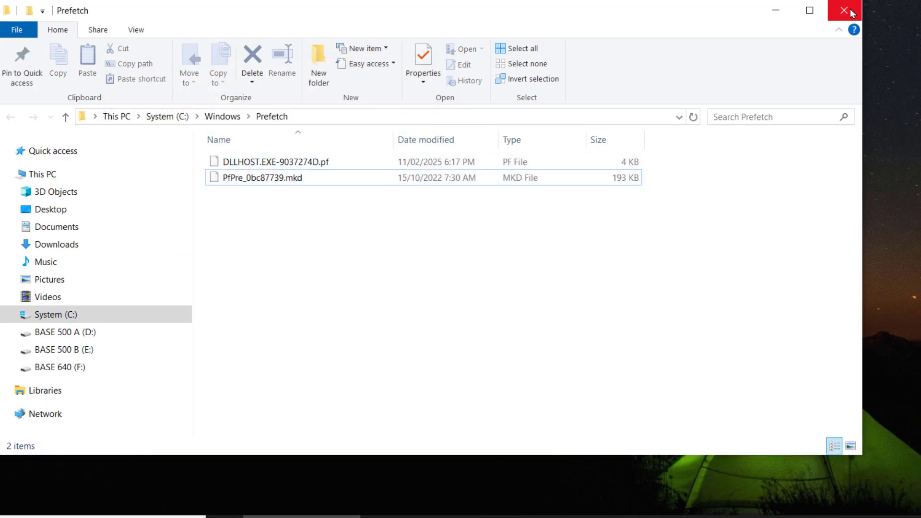
{"action": "left_click", "coordinate": [848, 11]}
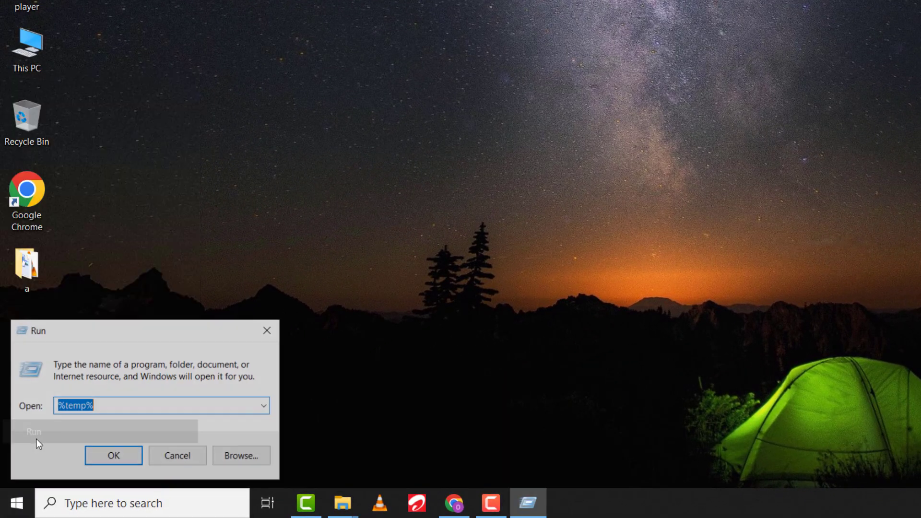
Step: Enter temp in the Run dialog's Open box
{"action": "type", "text": "te"}
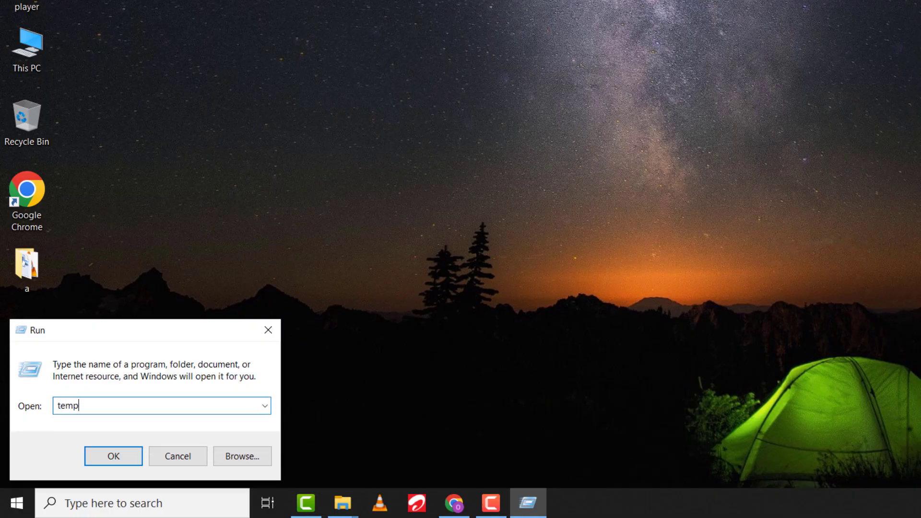
Step: Permanently delete all 39 Windows Temp items, skipping admin-protected folders and in-use files
{"action": "left_click", "coordinate": [113, 456]}
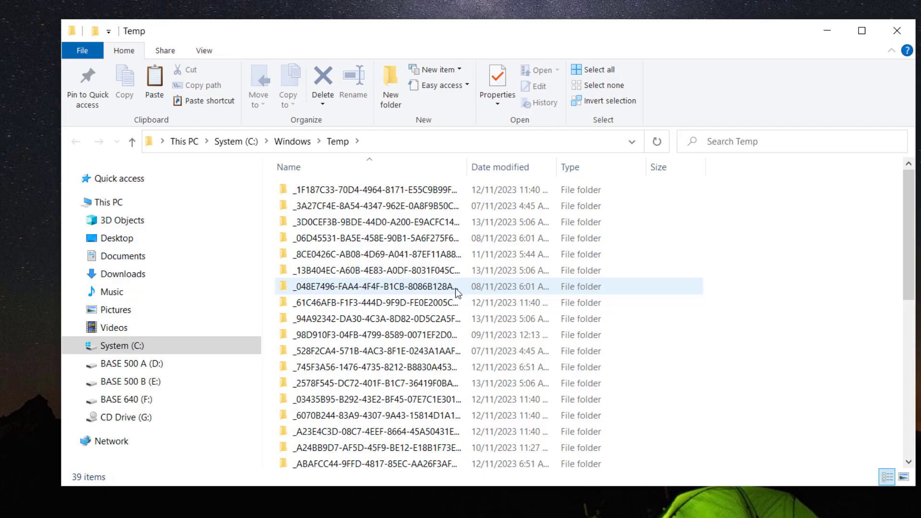
{"action": "key", "text": "ctrl+a"}
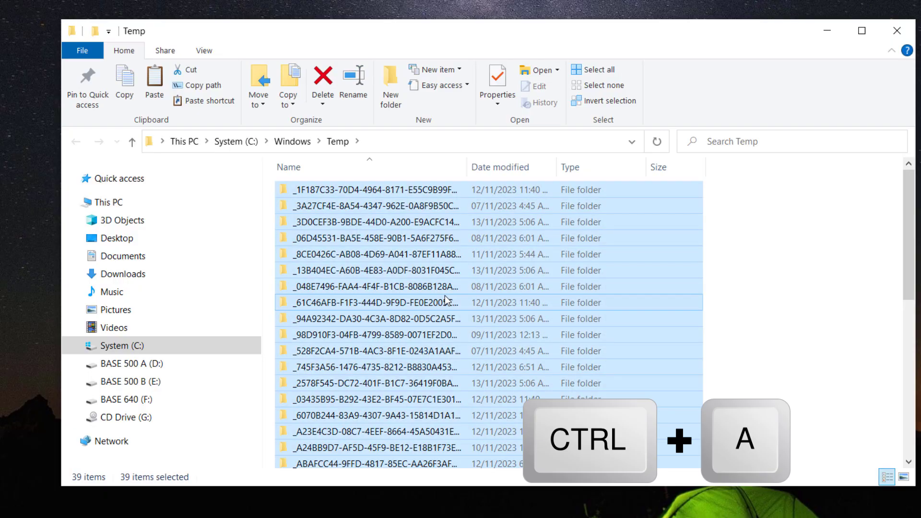
{"action": "key", "text": "shift+delete"}
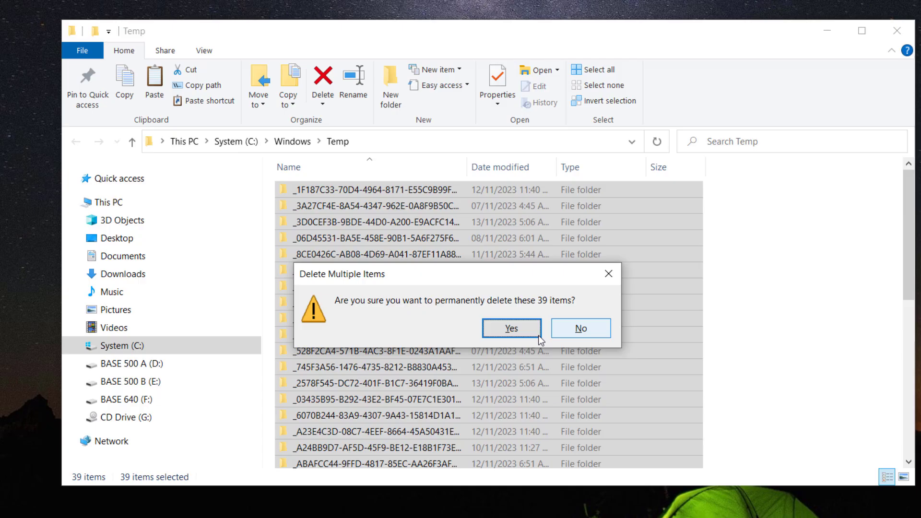
{"action": "left_click", "coordinate": [511, 328]}
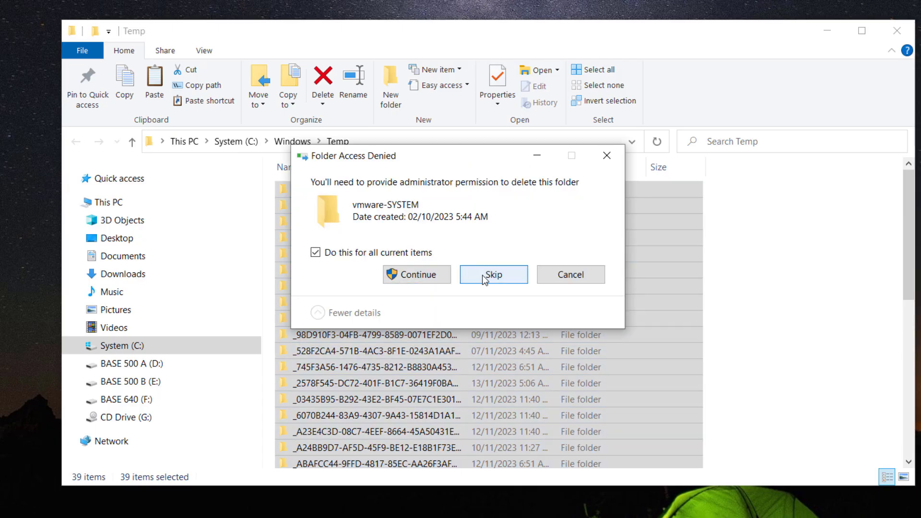
{"action": "left_click", "coordinate": [493, 274]}
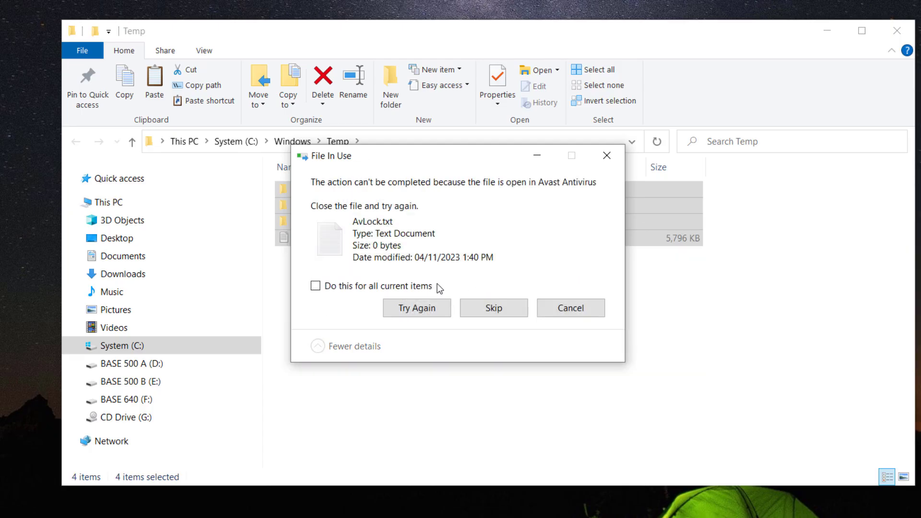
{"action": "left_click", "coordinate": [315, 286]}
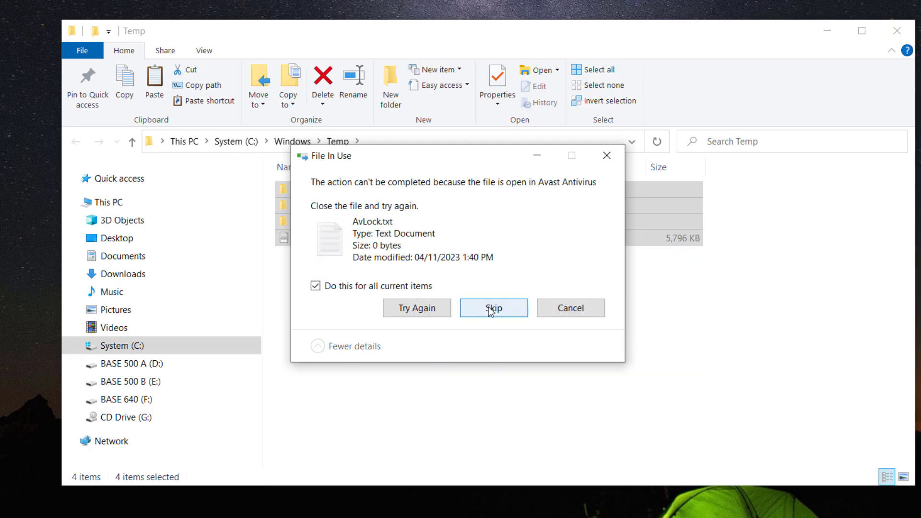
{"action": "left_click", "coordinate": [493, 308]}
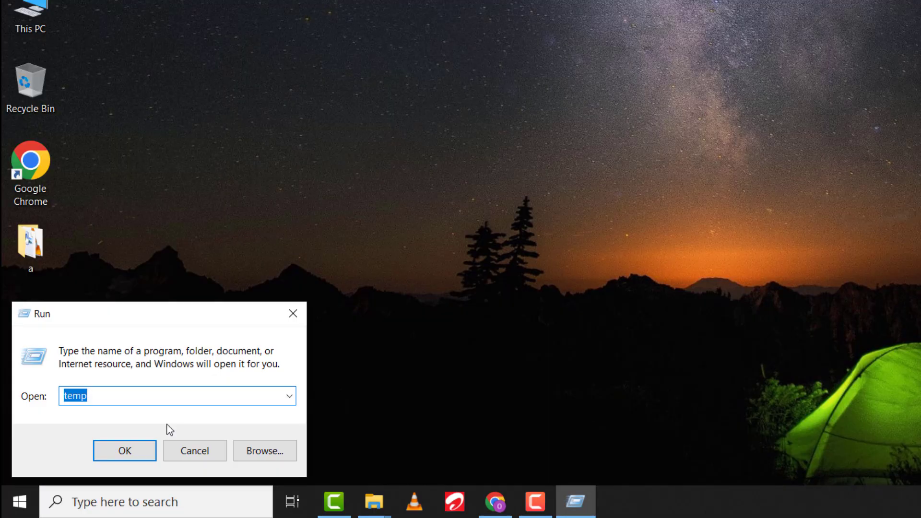
Step: Submit %temp% through Run to show the user's Temp folder with 202 items
{"action": "type", "text": "%temp"}
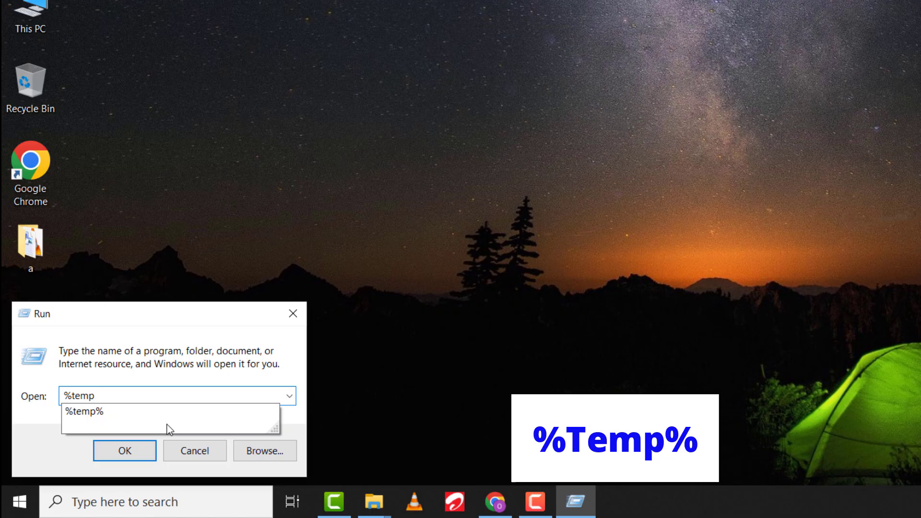
{"action": "left_click", "coordinate": [85, 412]}
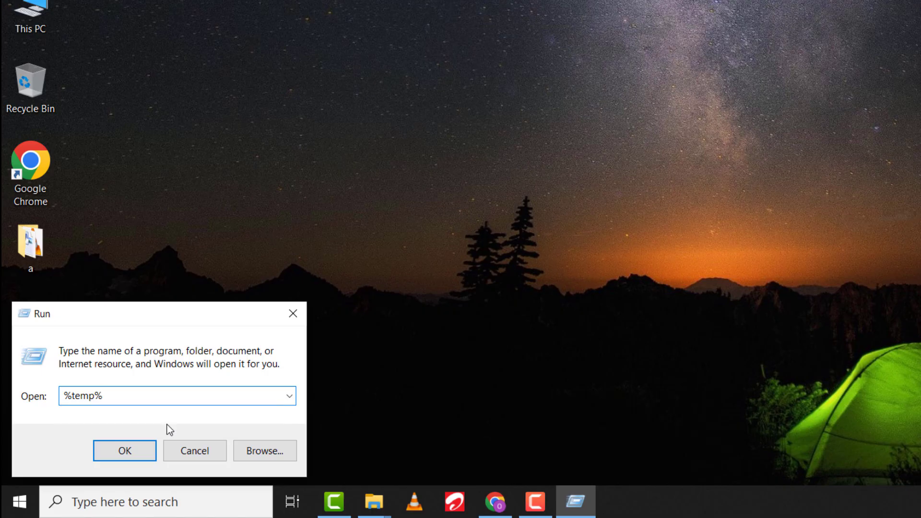
{"action": "left_click", "coordinate": [124, 451]}
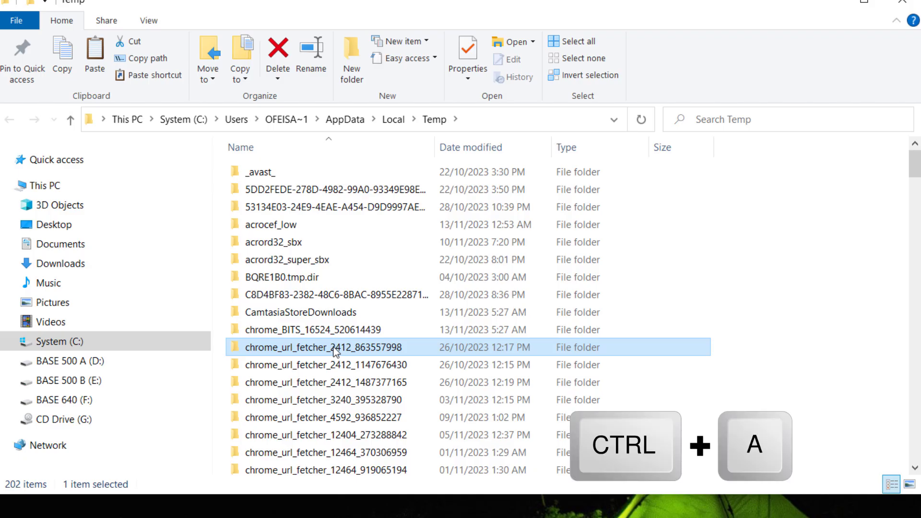
Step: Permanently delete all 202 user Temp items, skipping the protected folder and in-use files
{"action": "key", "text": "ctrl+a"}
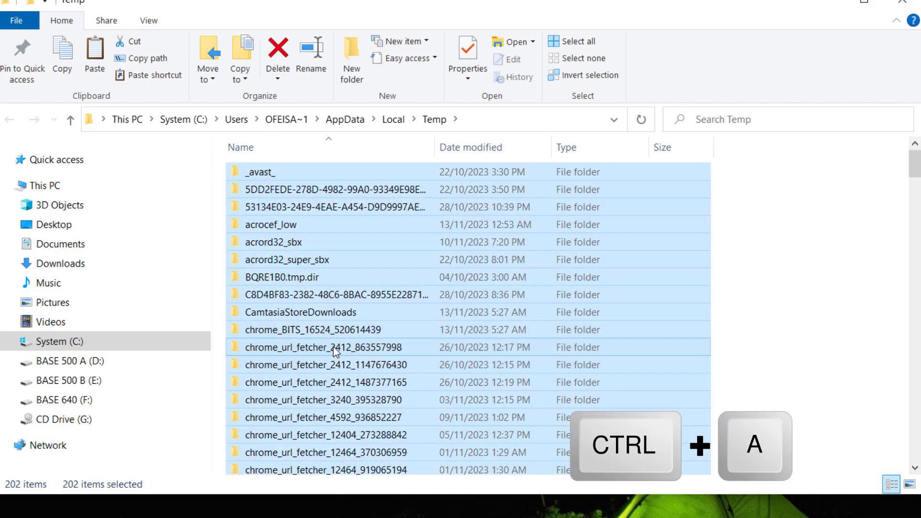
{"action": "key", "text": "shift+delete"}
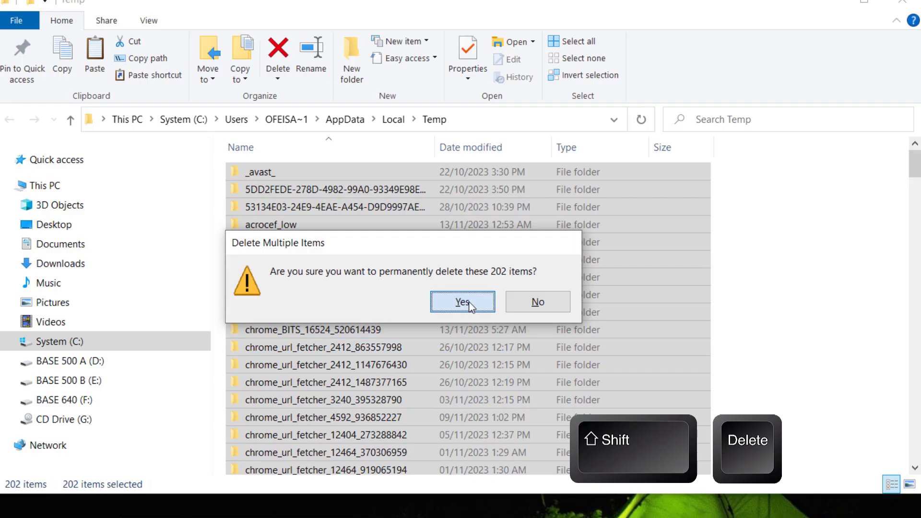
{"action": "left_click", "coordinate": [462, 301]}
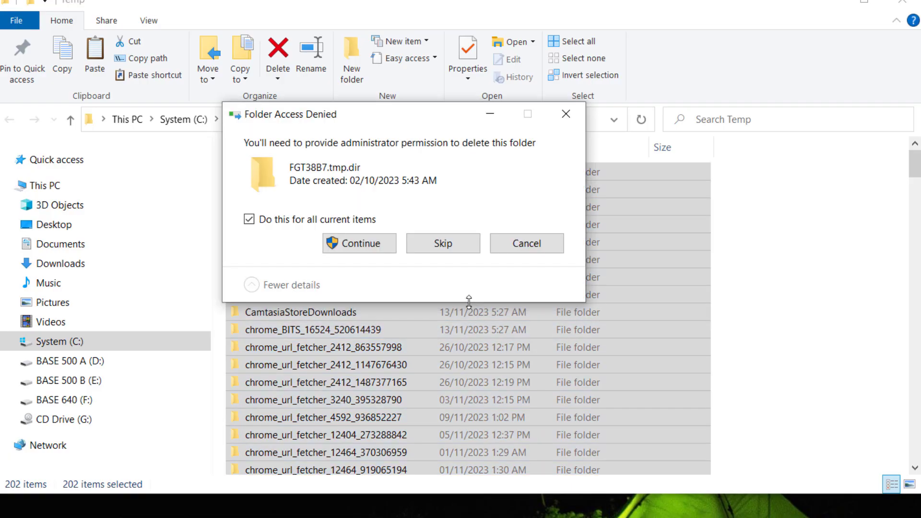
{"action": "mouse_move", "coordinate": [442, 243]}
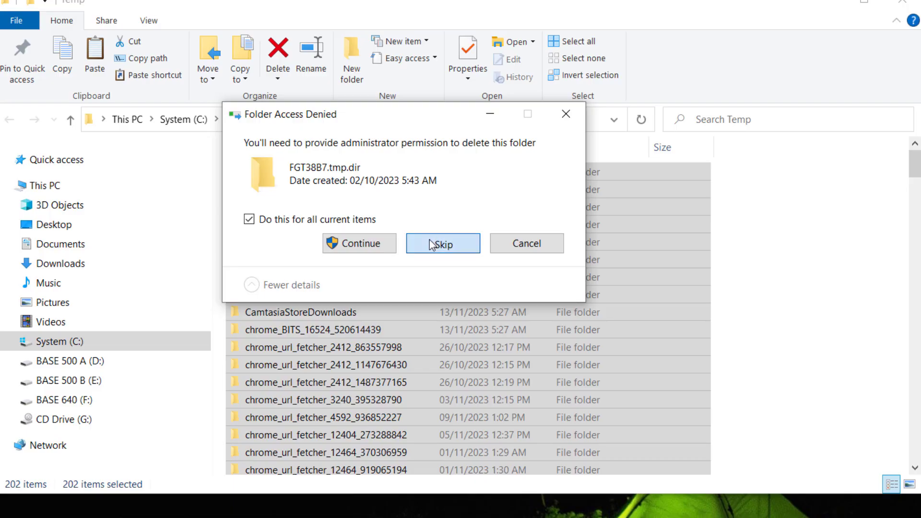
{"action": "left_click", "coordinate": [443, 242]}
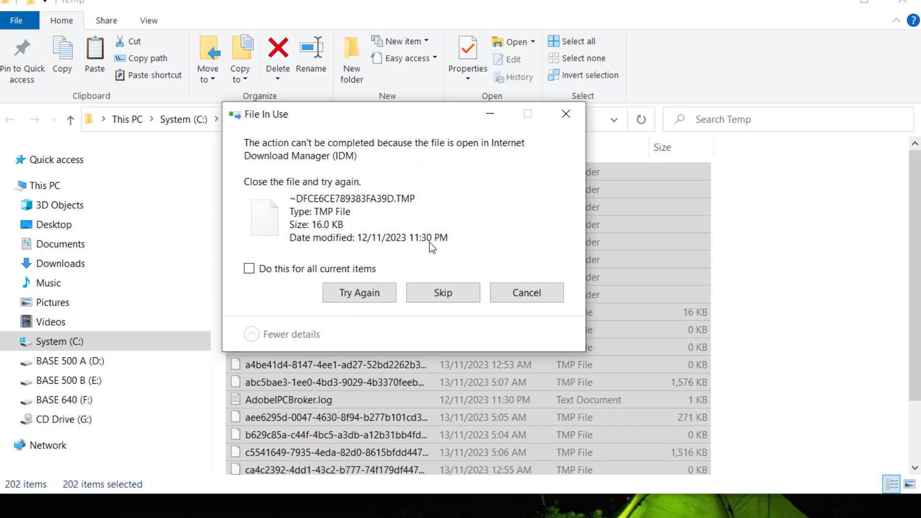
{"action": "left_click", "coordinate": [250, 269]}
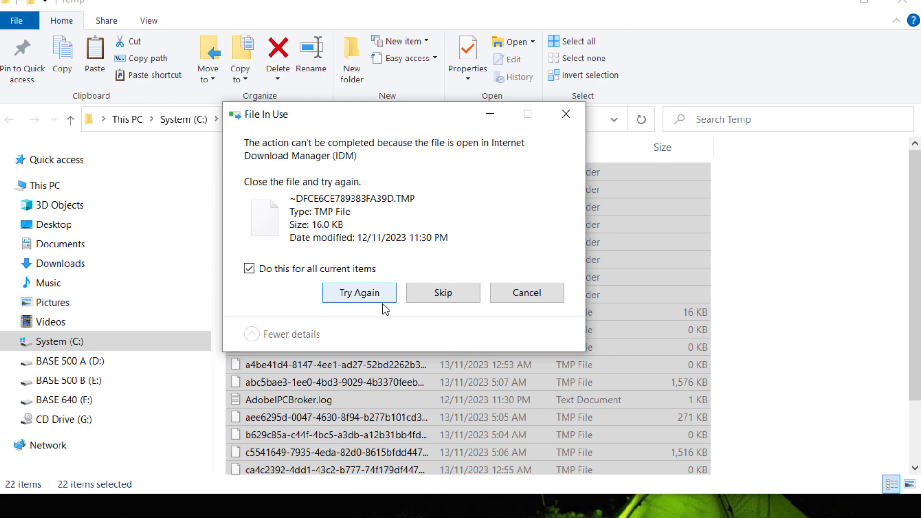
{"action": "left_click", "coordinate": [359, 292]}
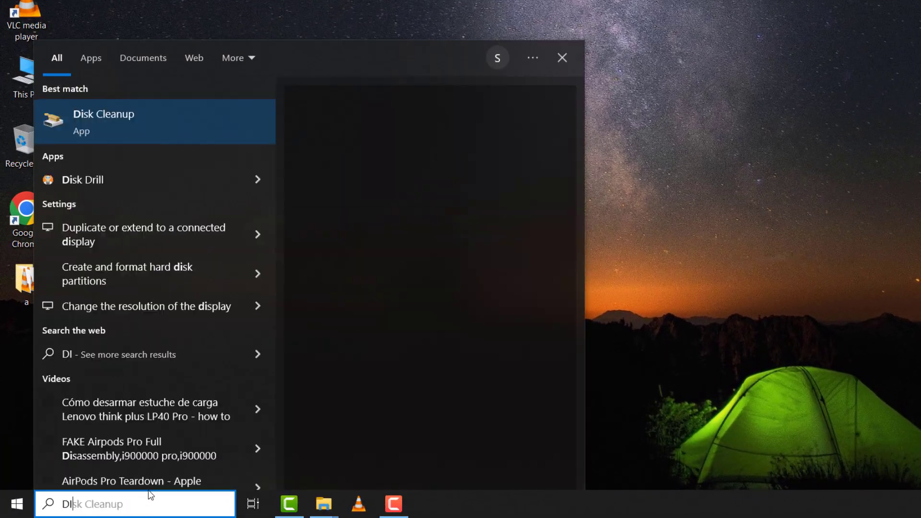
Step: Launch Disk Cleanup for System (C:) and tick Delivery Optimization Files, reaching 53.9 MB marked
{"action": "type", "text": "DISKCLEAN"}
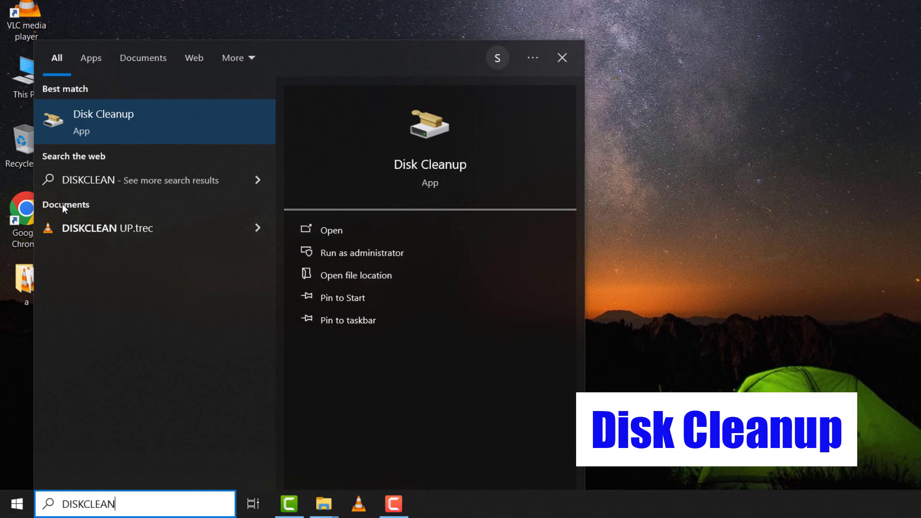
{"action": "left_click", "coordinate": [103, 122]}
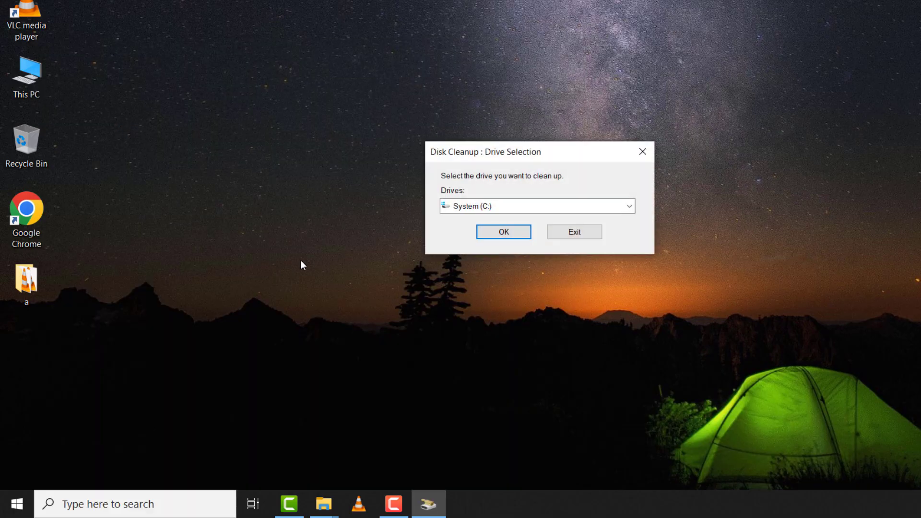
{"action": "left_click", "coordinate": [502, 231]}
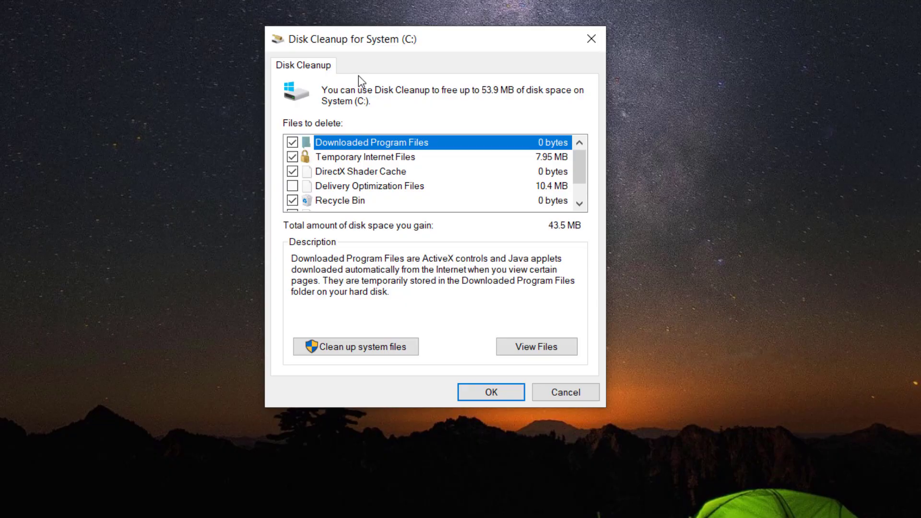
{"action": "left_click", "coordinate": [292, 185]}
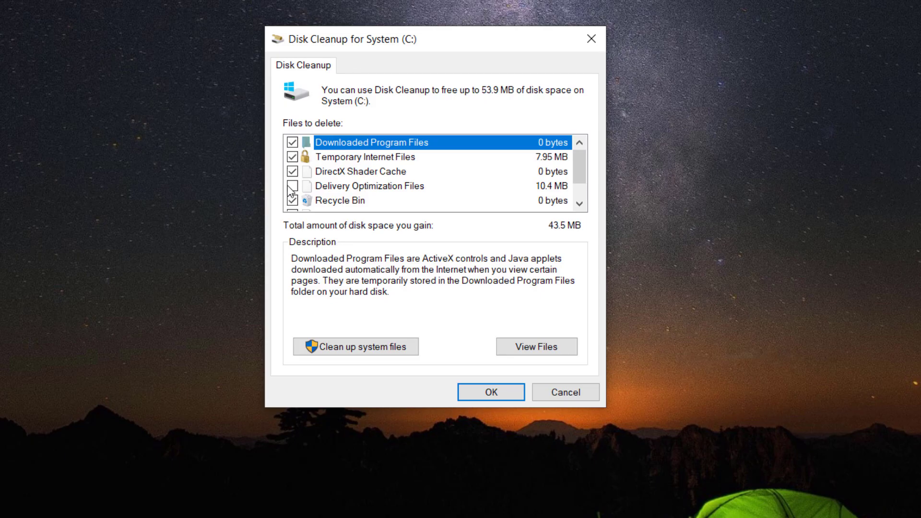
{"action": "scroll", "scroll_direction": "down", "scroll_amount": 3}
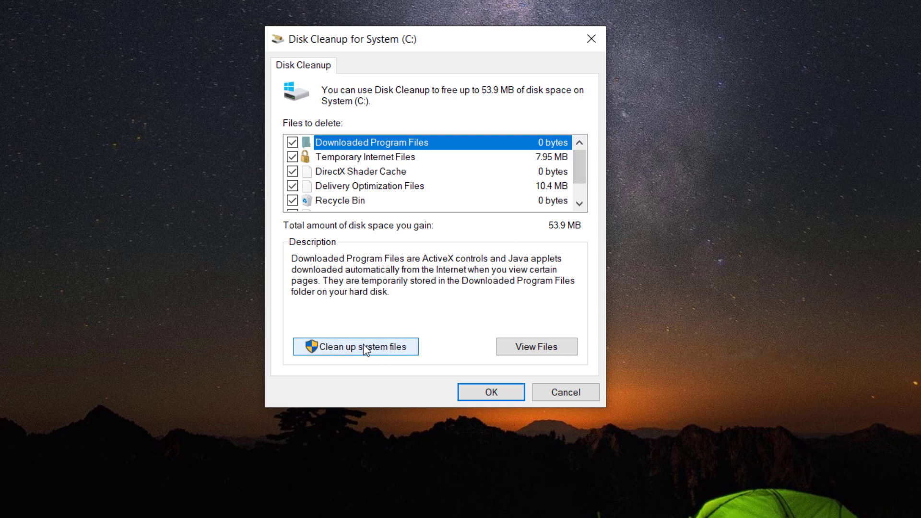
Step: Rescan System (C:) including system files and run the 113 MB cleanup
{"action": "left_click", "coordinate": [355, 347]}
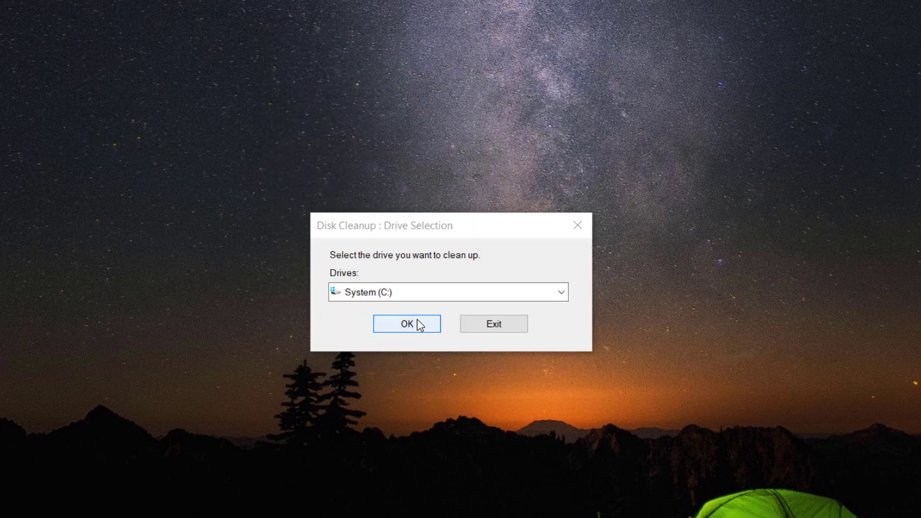
{"action": "left_click", "coordinate": [407, 323]}
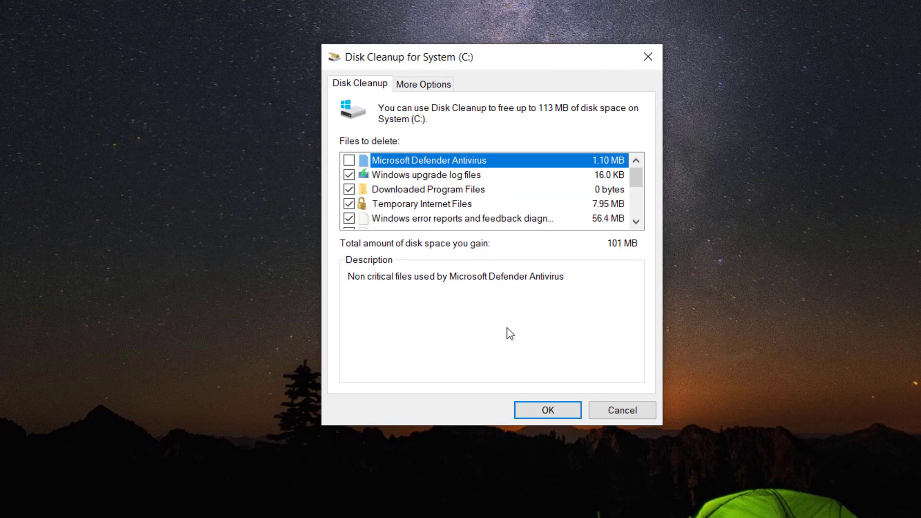
{"action": "scroll", "scroll_direction": "down", "scroll_amount": 3}
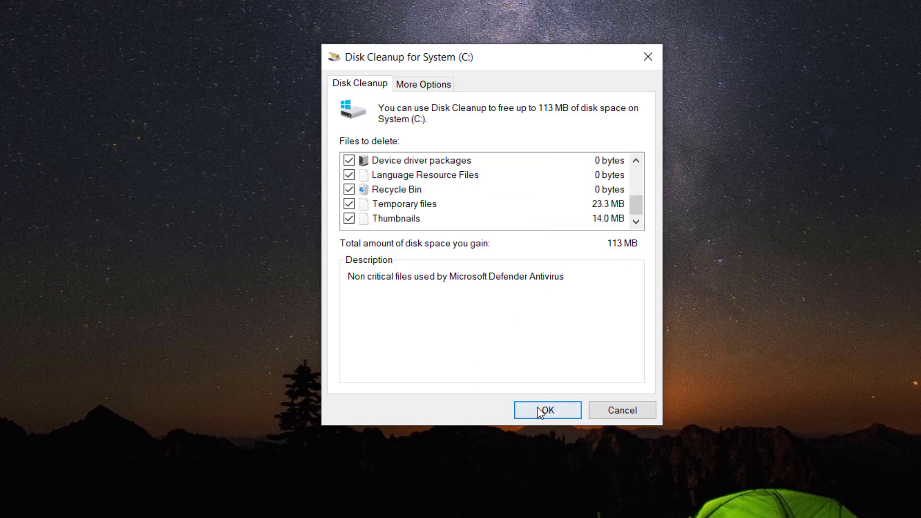
{"action": "left_click", "coordinate": [546, 410]}
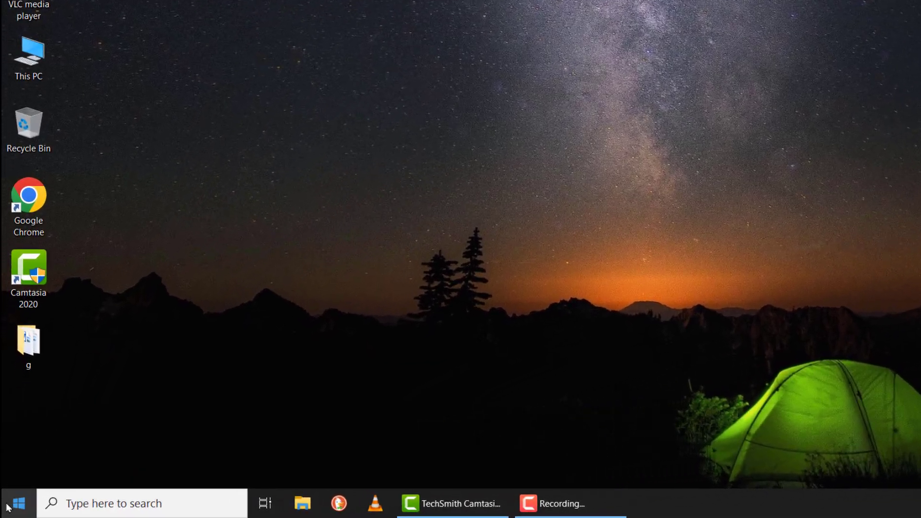
Step: Search for This PC and navigate into the Windows folder on System (C:)
{"action": "type", "text": "T"}
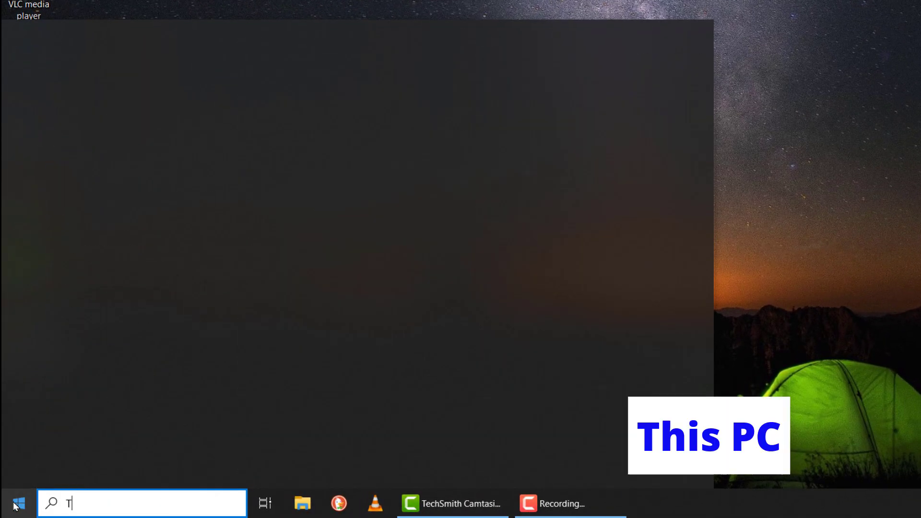
{"action": "type", "text": "HIS PC"}
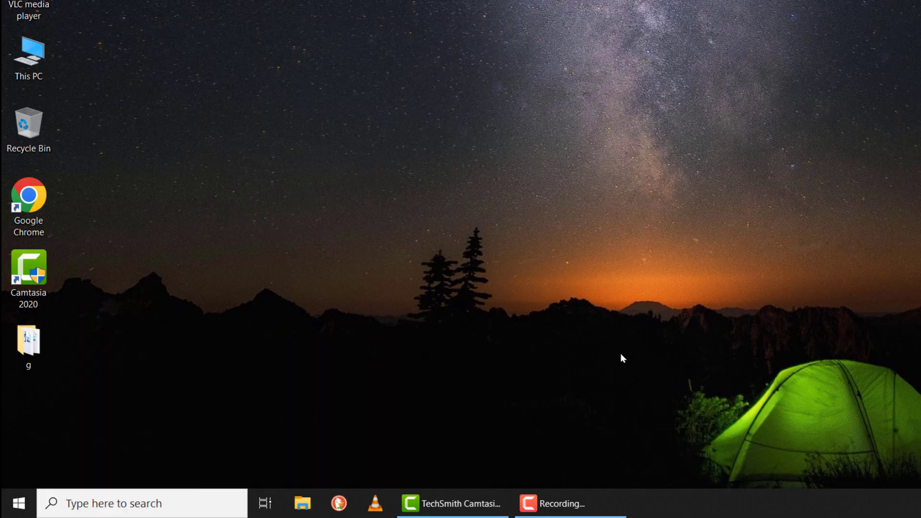
{"action": "double_click", "coordinate": [28, 51]}
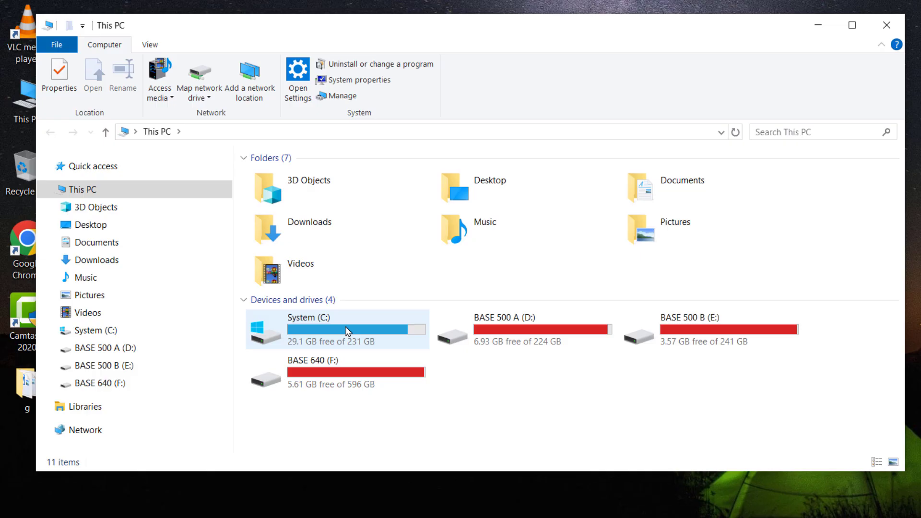
{"action": "double_click", "coordinate": [309, 329]}
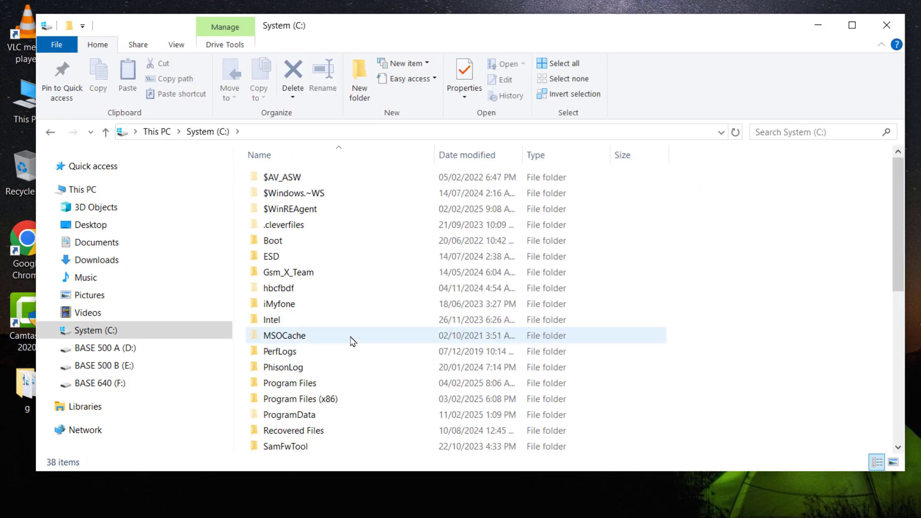
{"action": "scroll", "scroll_direction": "down", "scroll_amount": 3}
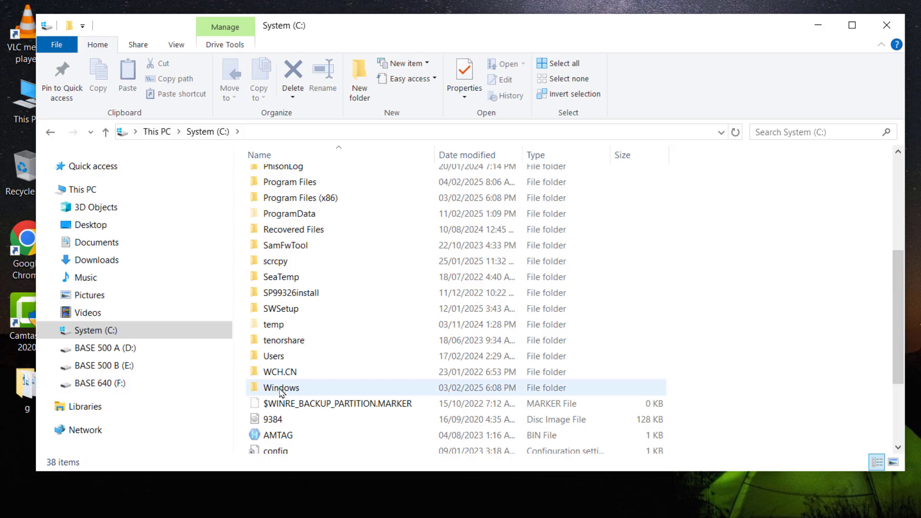
{"action": "double_click", "coordinate": [281, 387]}
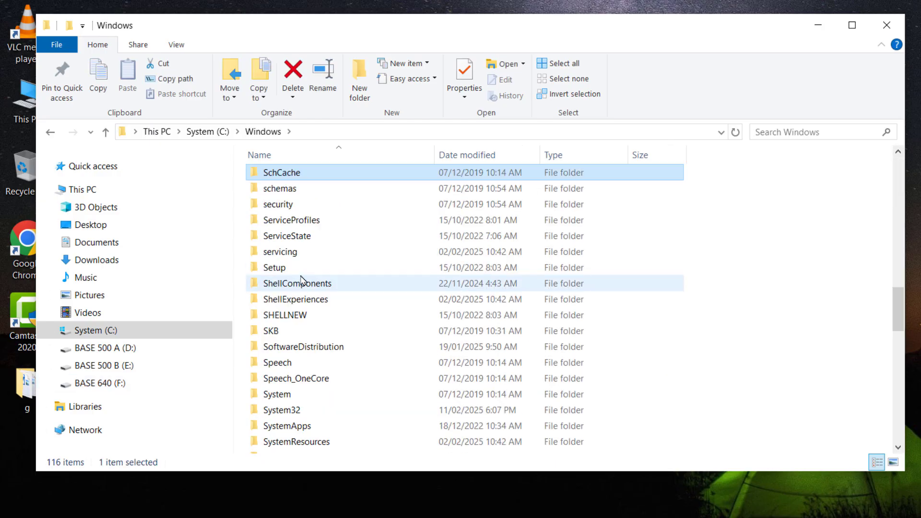
Step: Locate and enter the SoftwareDistribution folder
{"action": "left_click", "coordinate": [298, 299]}
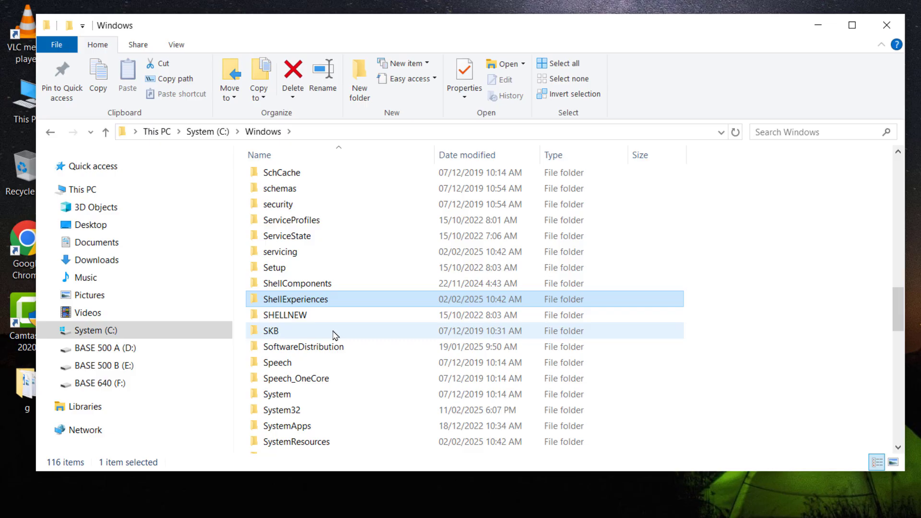
{"action": "left_click", "coordinate": [305, 346]}
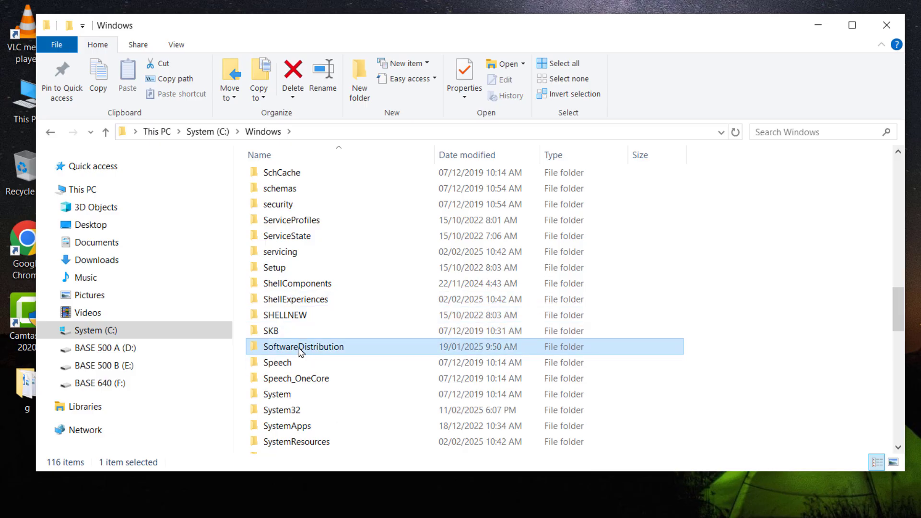
{"action": "double_click", "coordinate": [304, 346]}
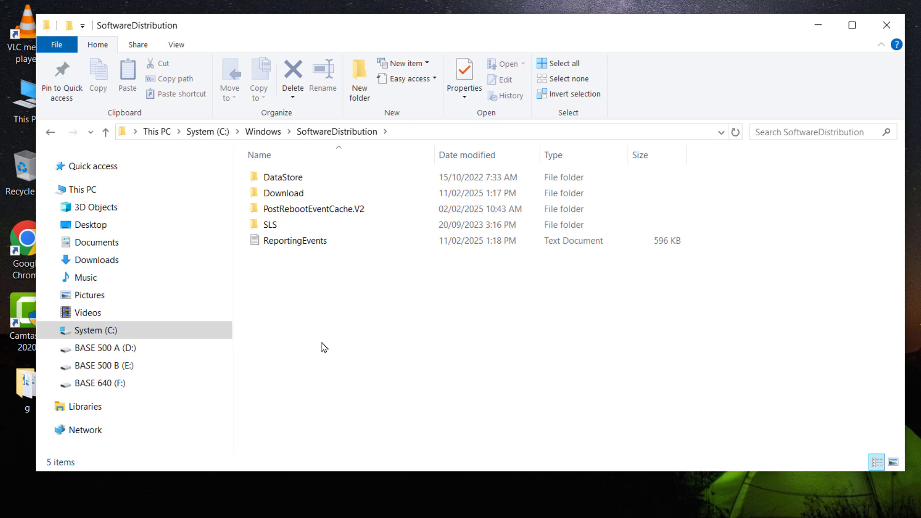
Step: Check the Download folder's properties showing its 2.78 GB size
{"action": "left_click", "coordinate": [283, 193]}
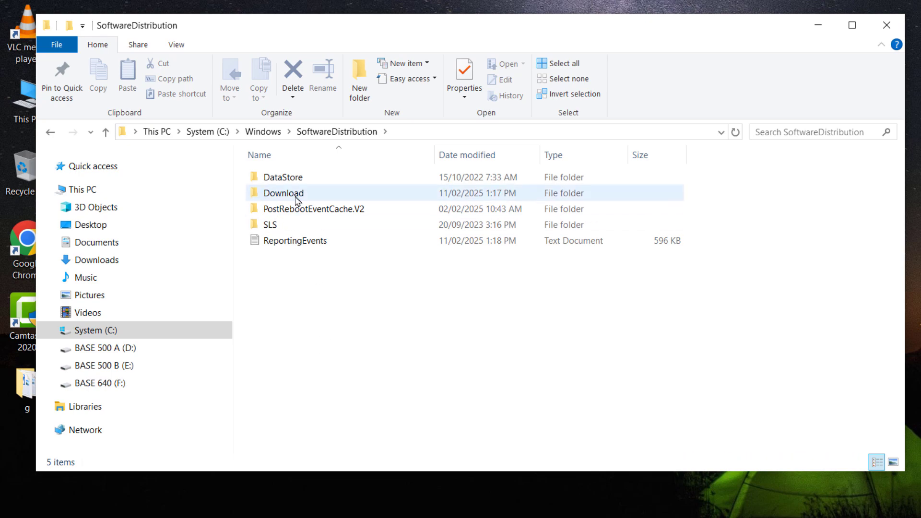
{"action": "right_click", "coordinate": [284, 193]}
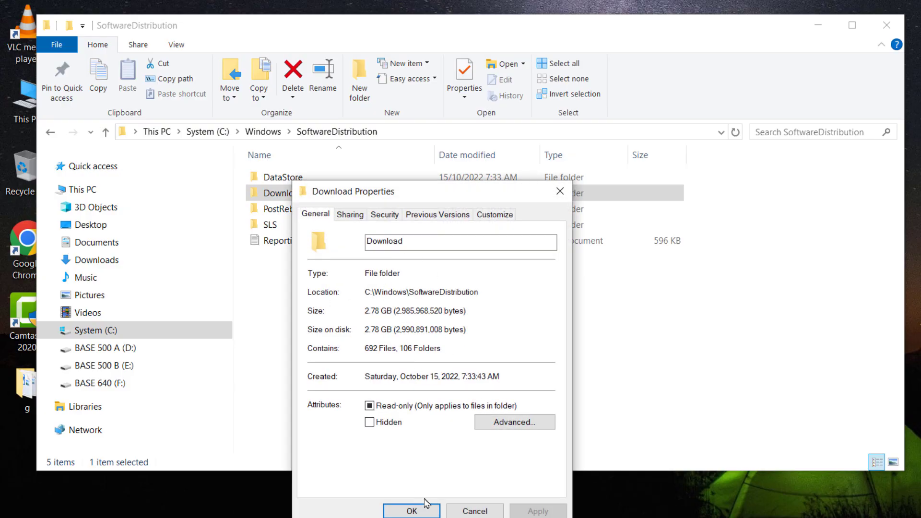
{"action": "left_click", "coordinate": [412, 509]}
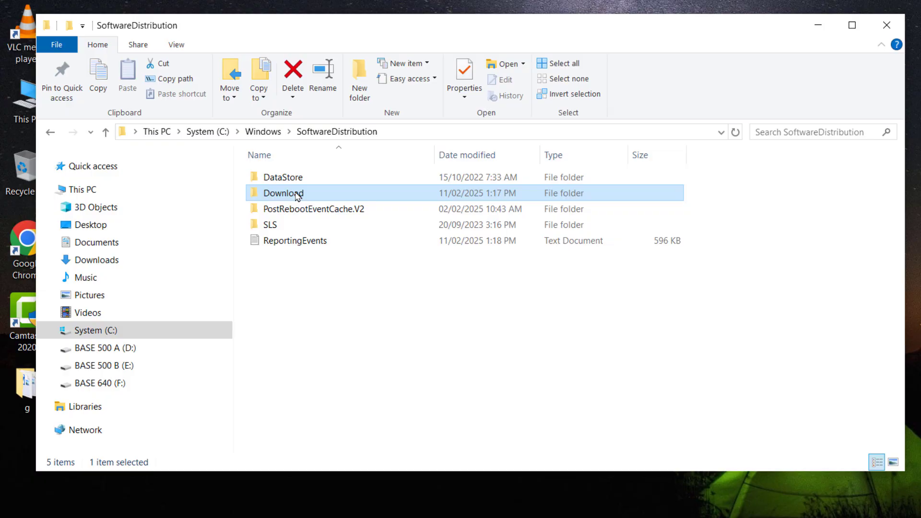
Step: Permanently delete the Download folder from SoftwareDistribution and close File Explorer
{"action": "right_click", "coordinate": [282, 193]}
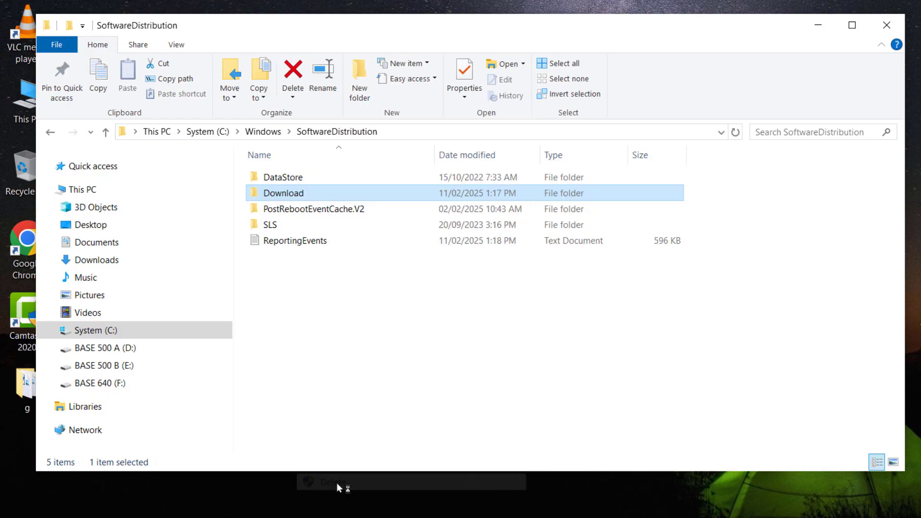
{"action": "left_click", "coordinate": [292, 77]}
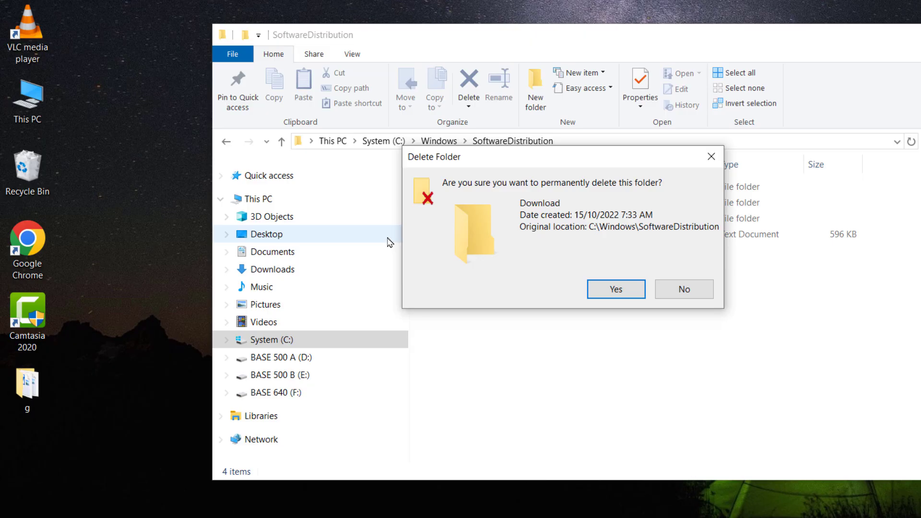
{"action": "left_click", "coordinate": [615, 289]}
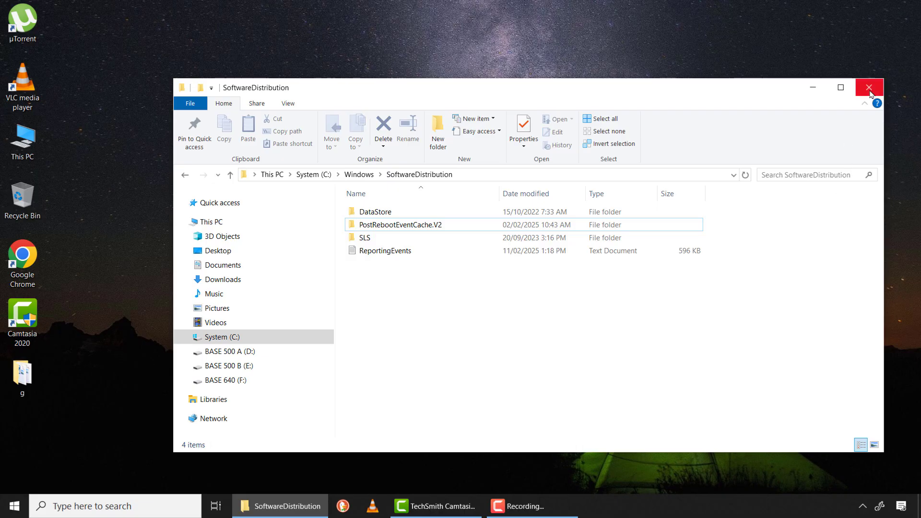
{"action": "left_click", "coordinate": [871, 88]}
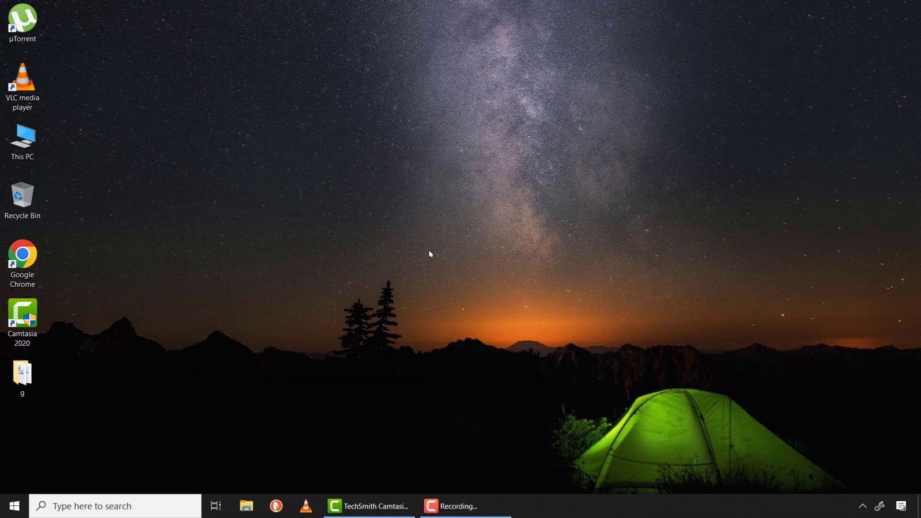